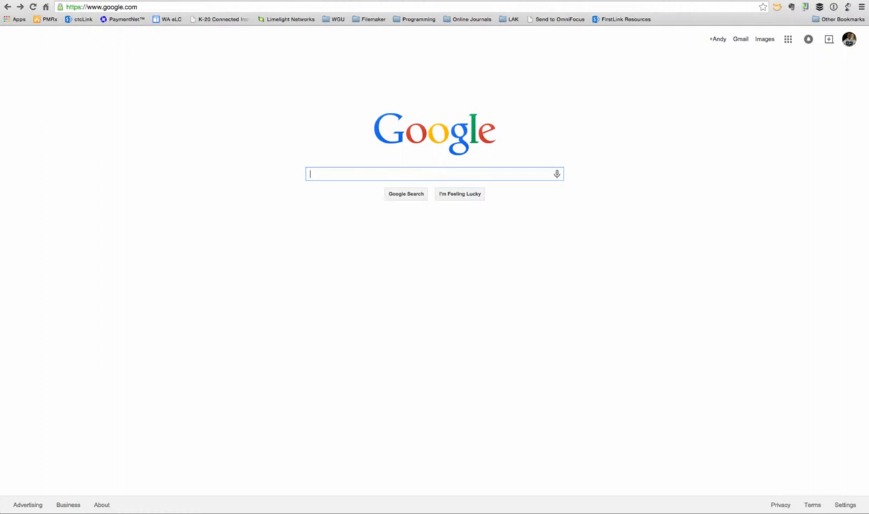
type("file")
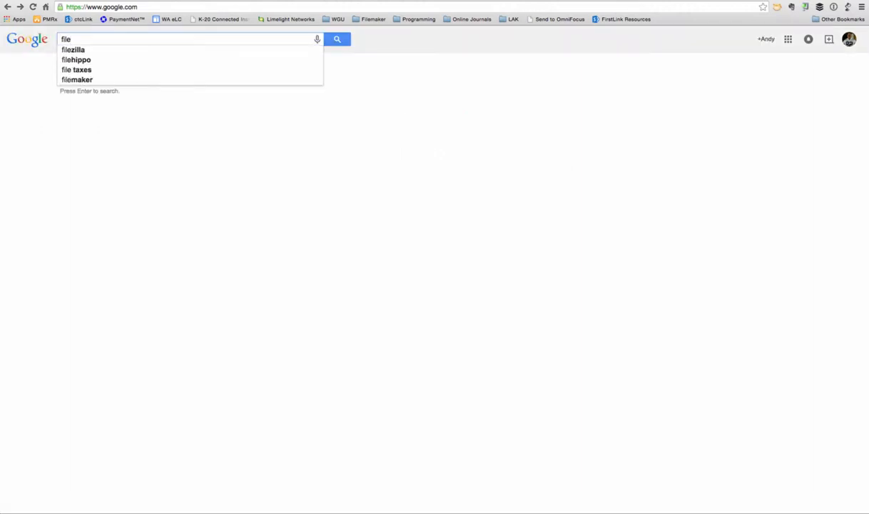
type("types sup")
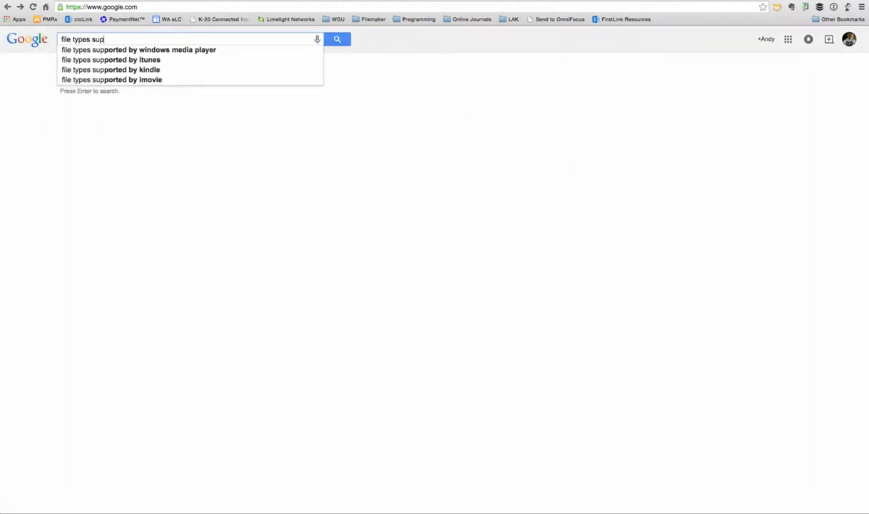
type("ported by")
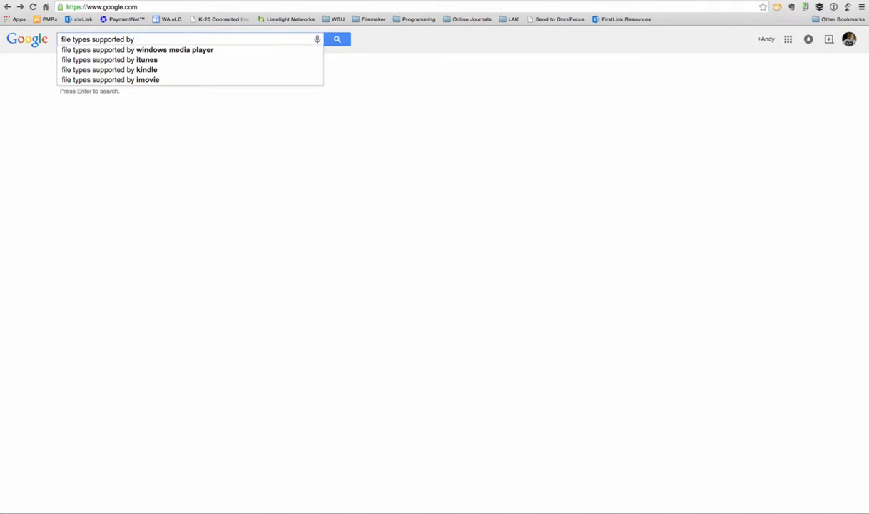
type("word")
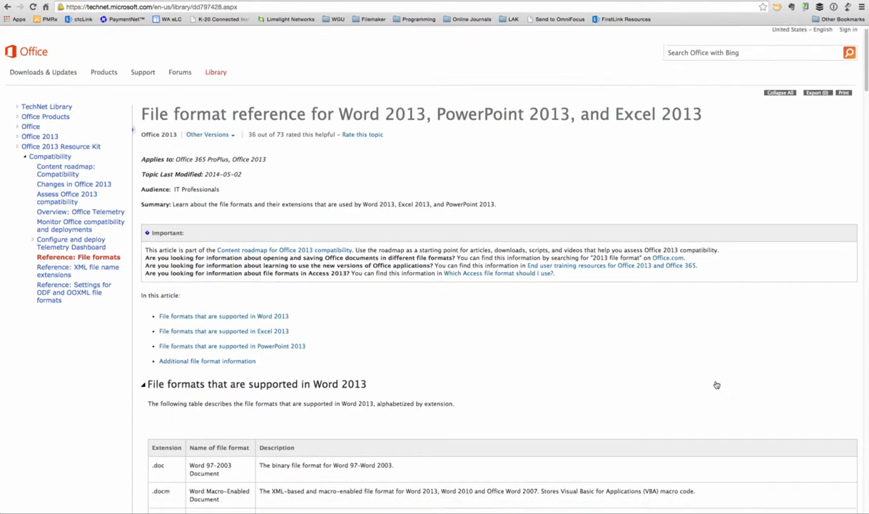
scroll("down", 3)
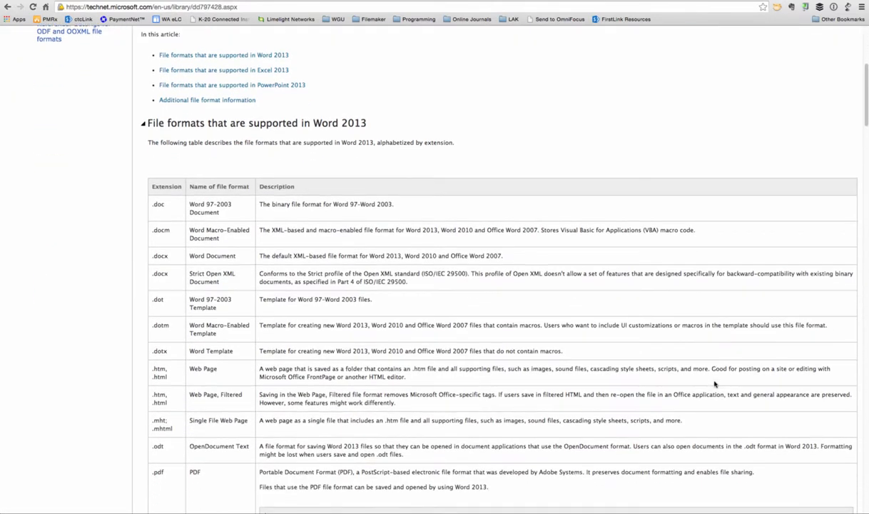
scroll("down", 3)
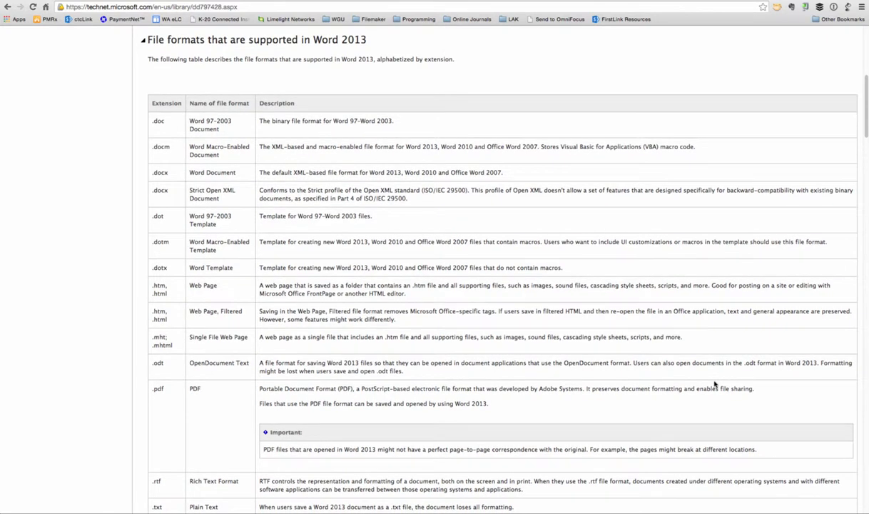
mouse_move(675, 361)
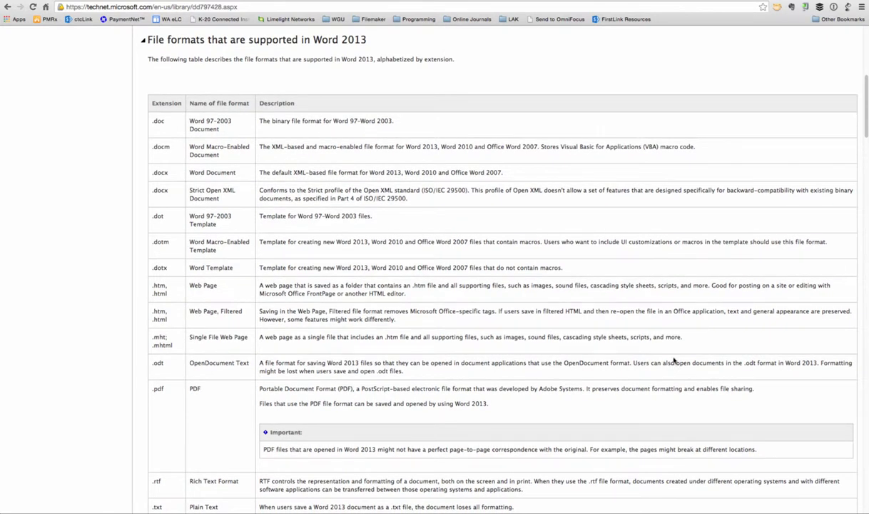
mouse_move(189, 128)
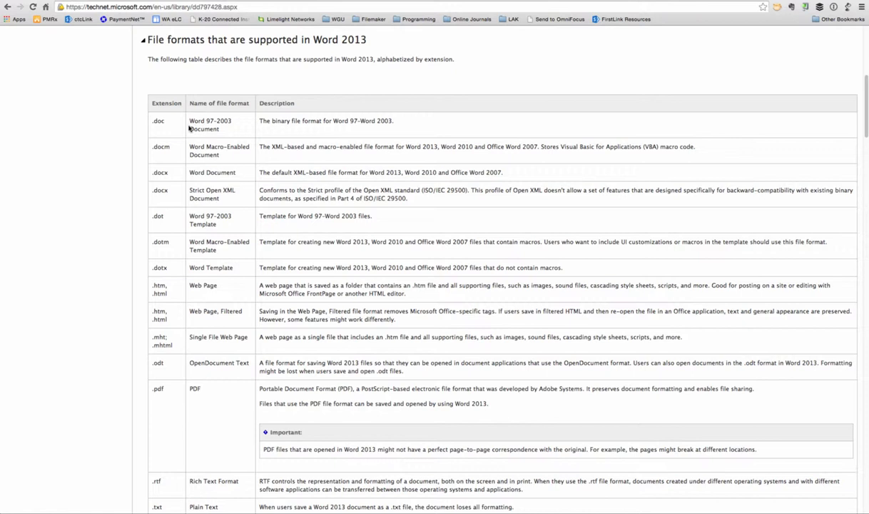
mouse_move(169, 132)
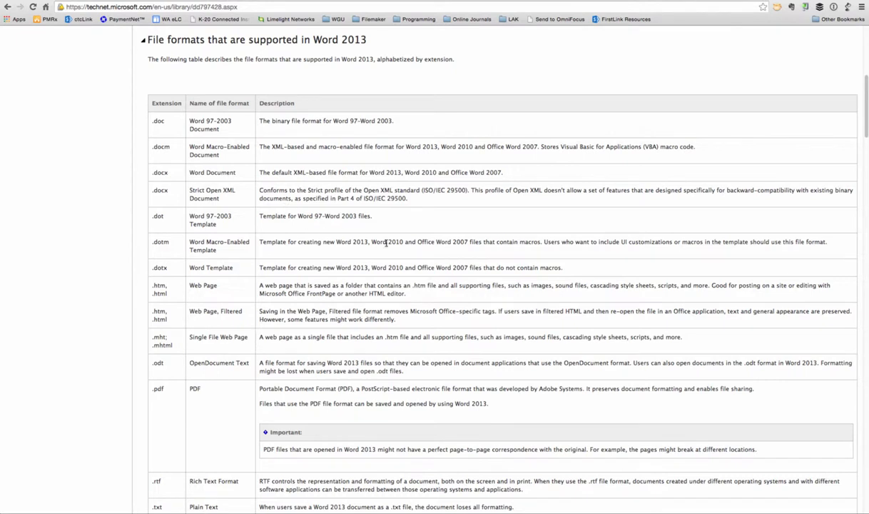
scroll("down", 3)
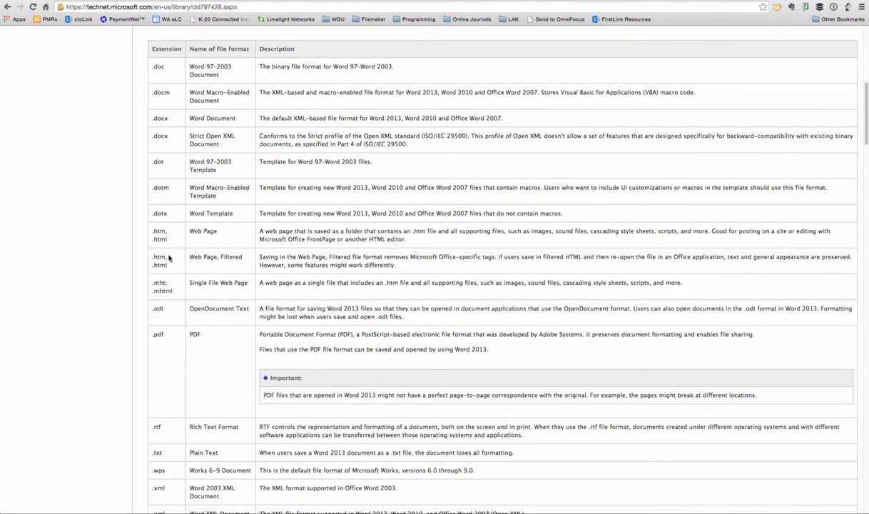
scroll("down", 3)
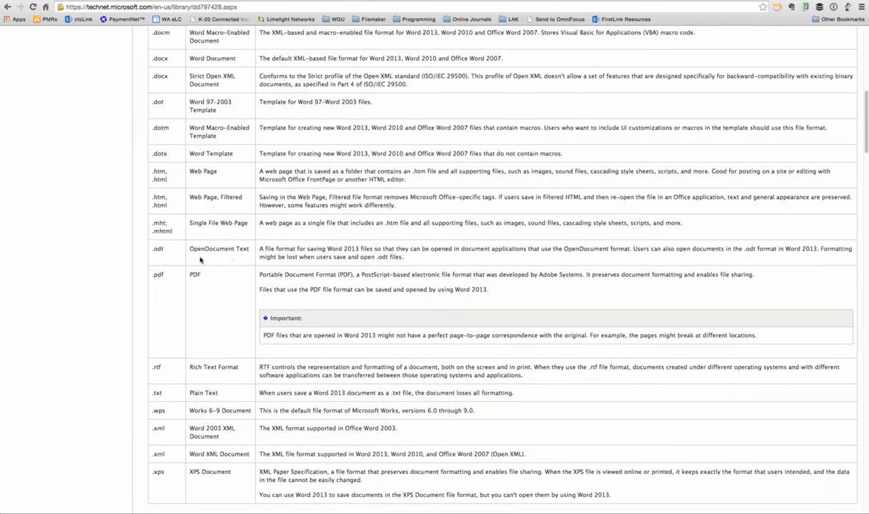
mouse_move(220, 261)
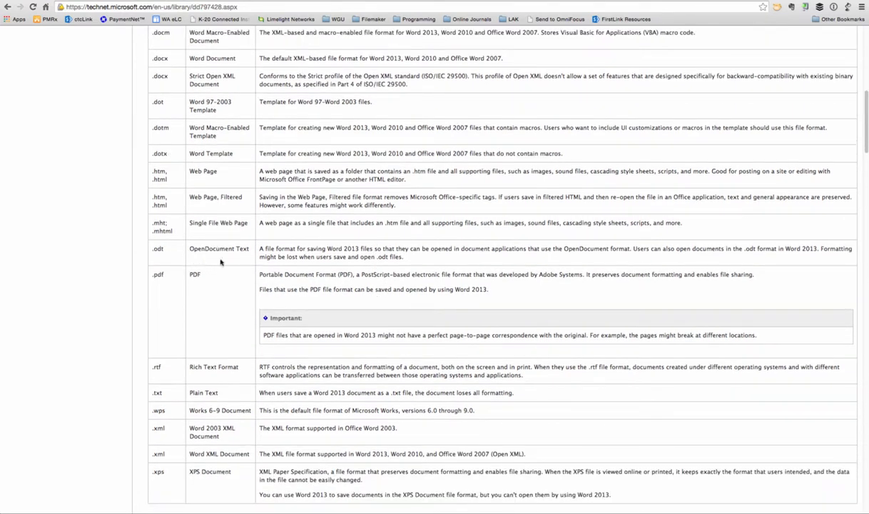
mouse_move(636, 269)
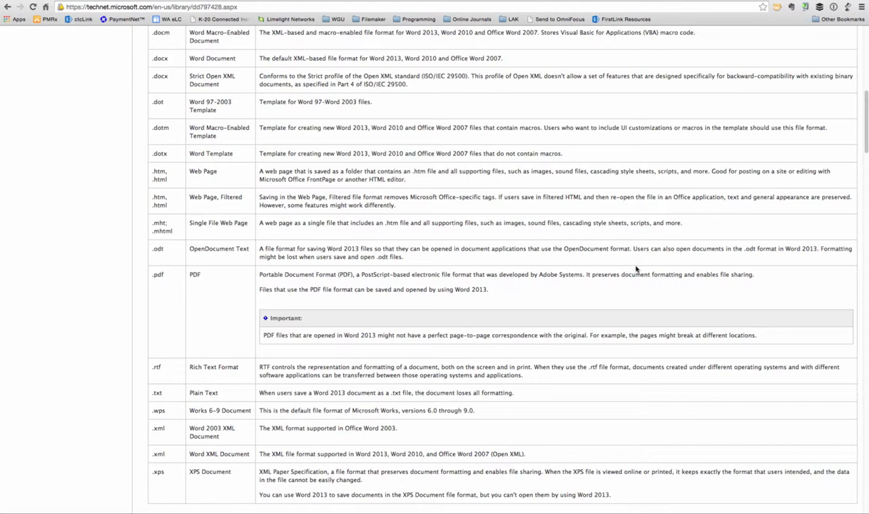
scroll("down", 3)
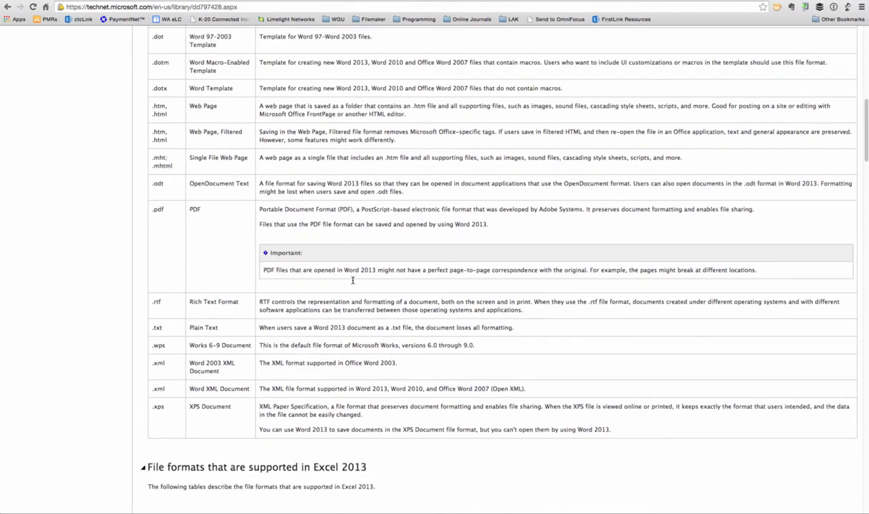
mouse_move(228, 310)
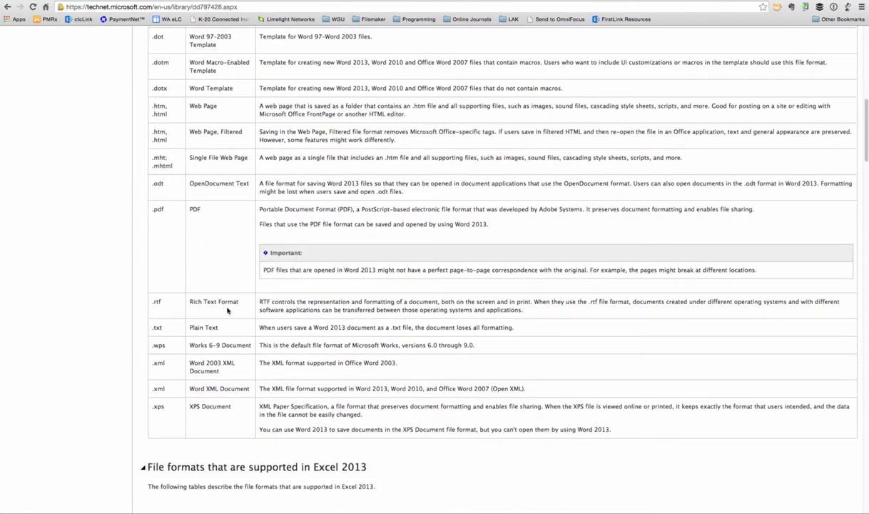
mouse_move(230, 355)
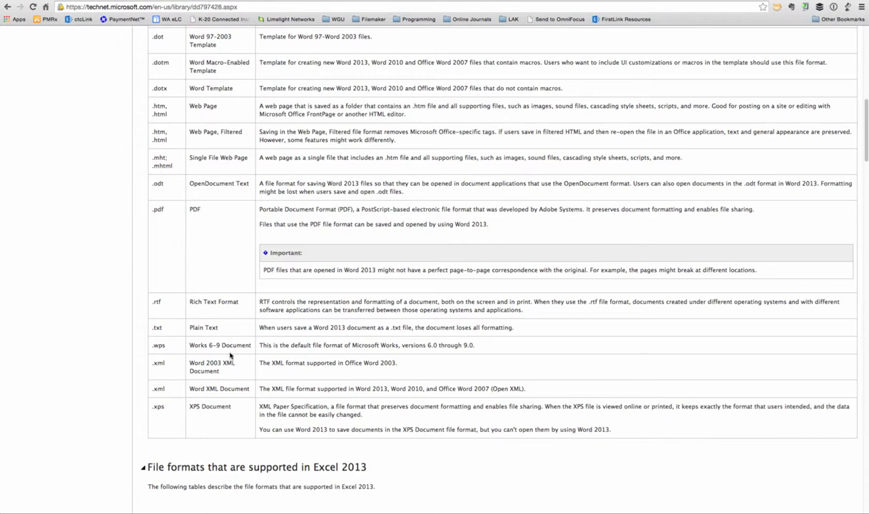
mouse_move(405, 300)
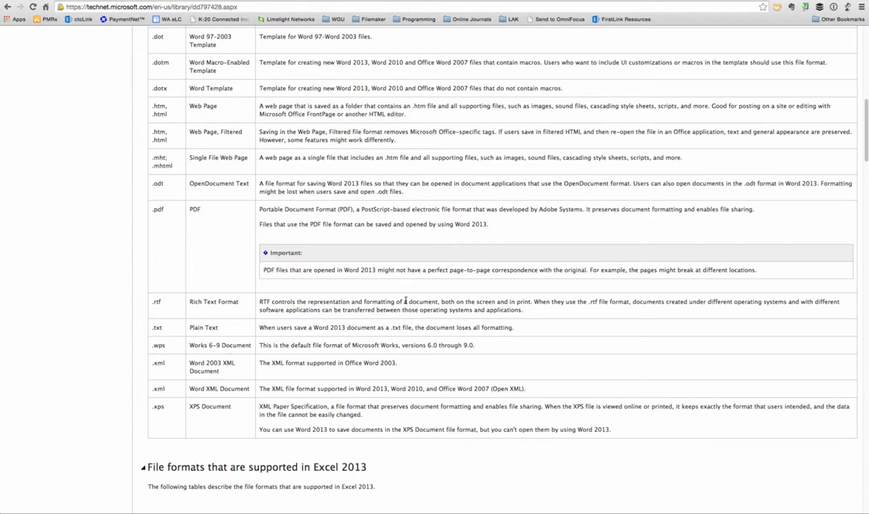
scroll("up", 3)
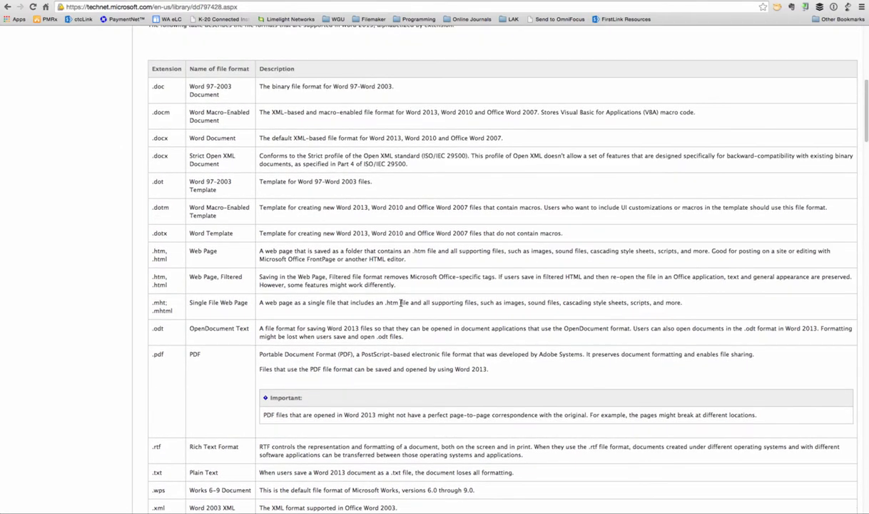